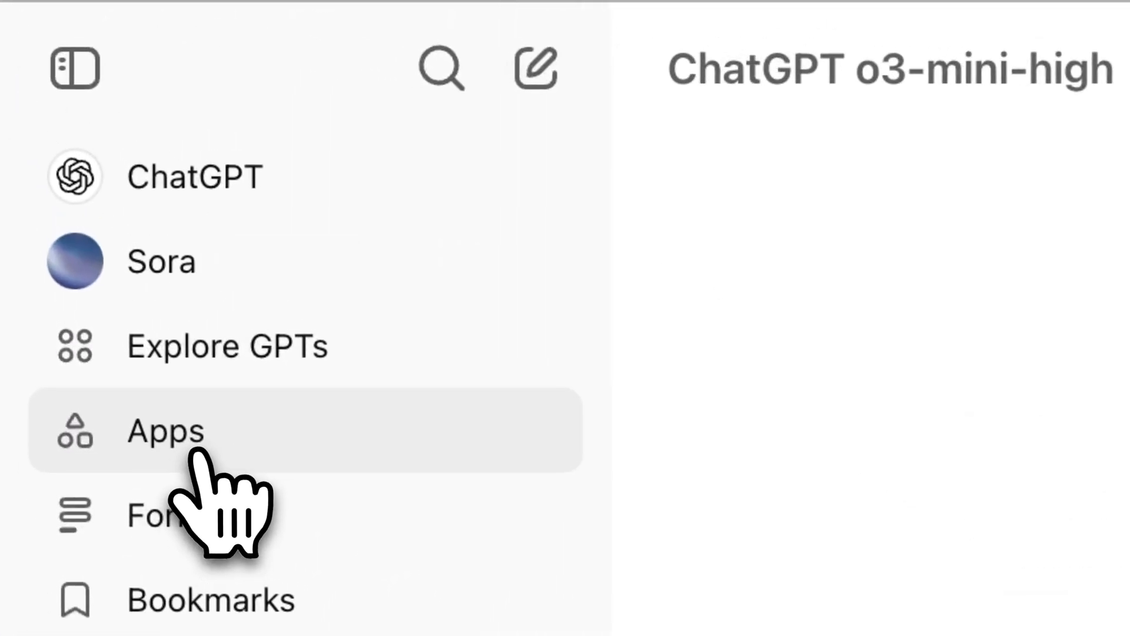
# - Create and save a mobile app 'Tennis serve analytics' with a tennis ball icon
pyautogui.click(1069, 26)
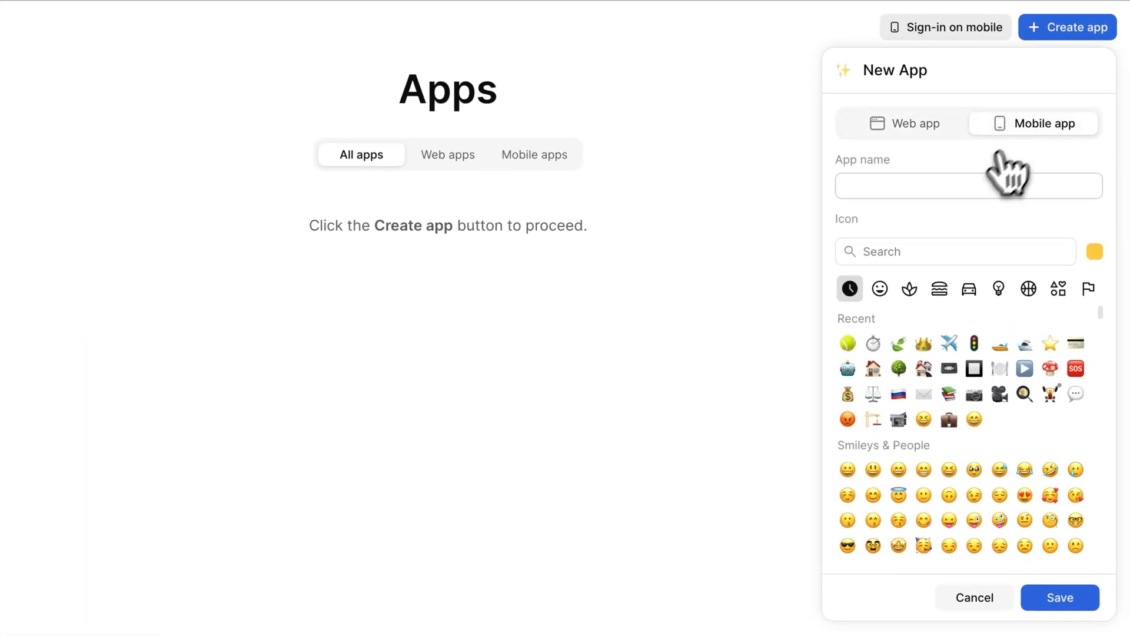
pyautogui.write('Tennis serve analytics')
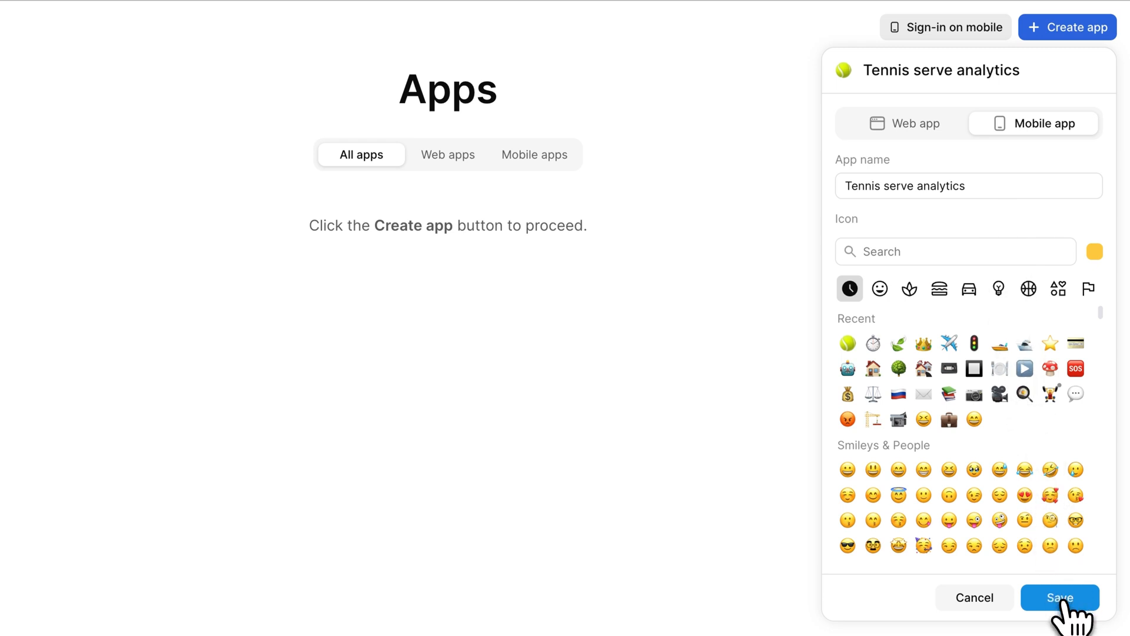
pyautogui.click(1060, 597)
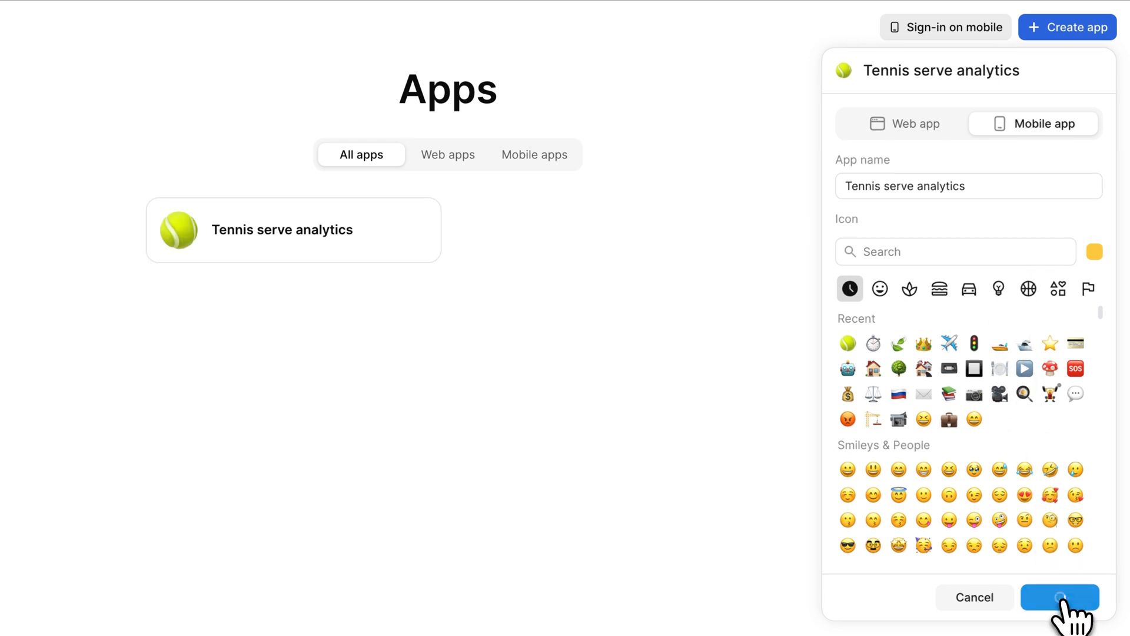
# - Watch the Tennis serve analytics HTML generate, then advance the Time zone converter preview an hour
pyautogui.click(1061, 597)
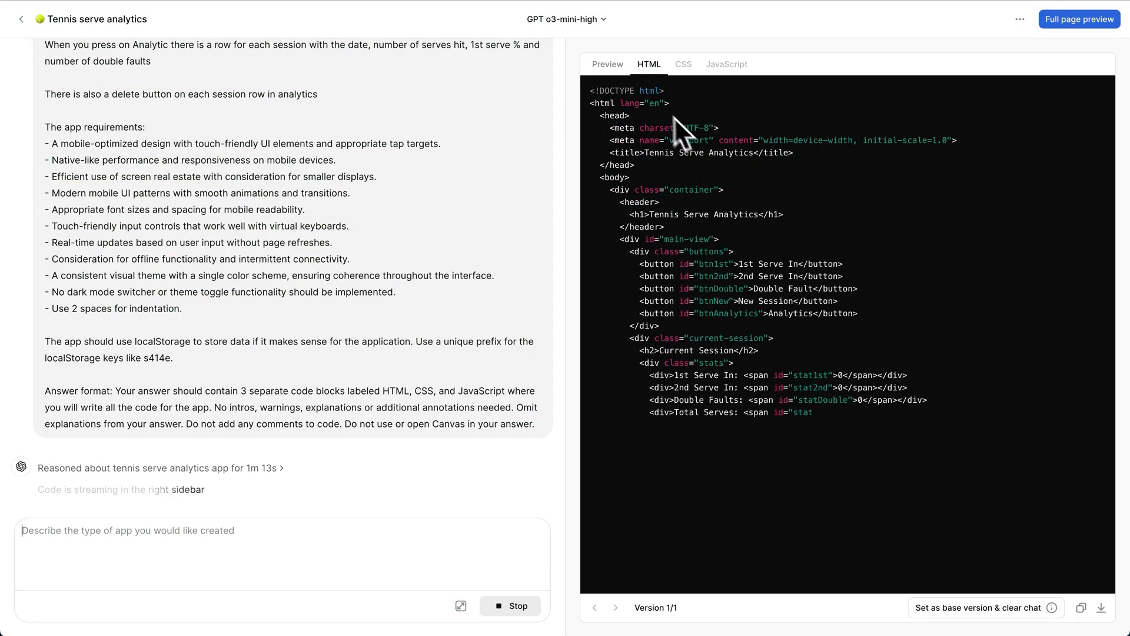
pyautogui.click(681, 64)
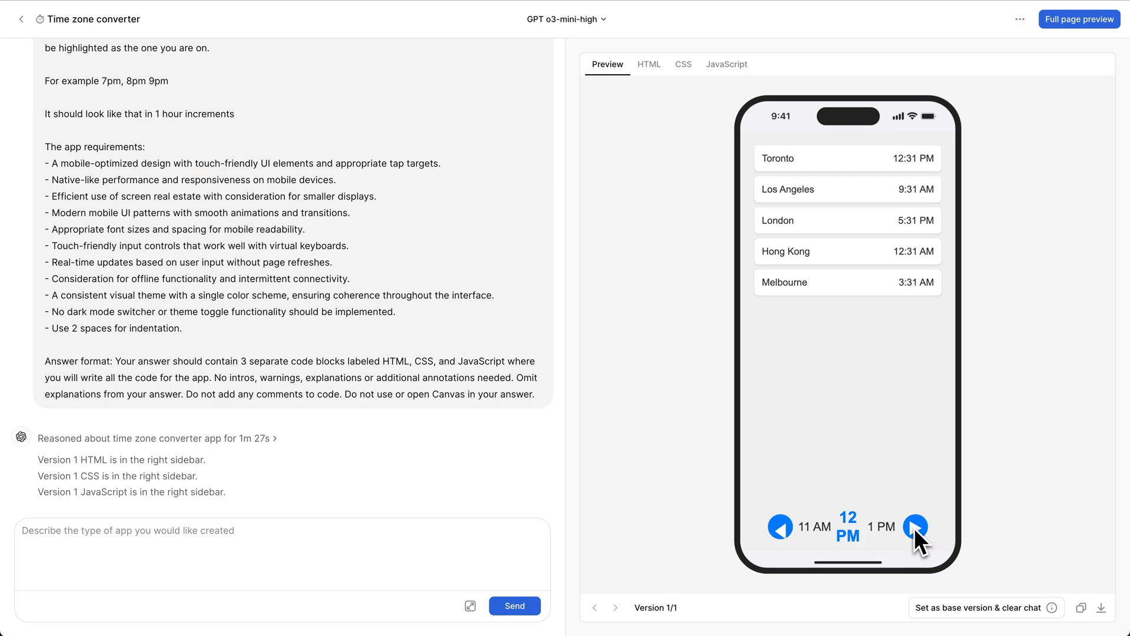
pyautogui.click(916, 527)
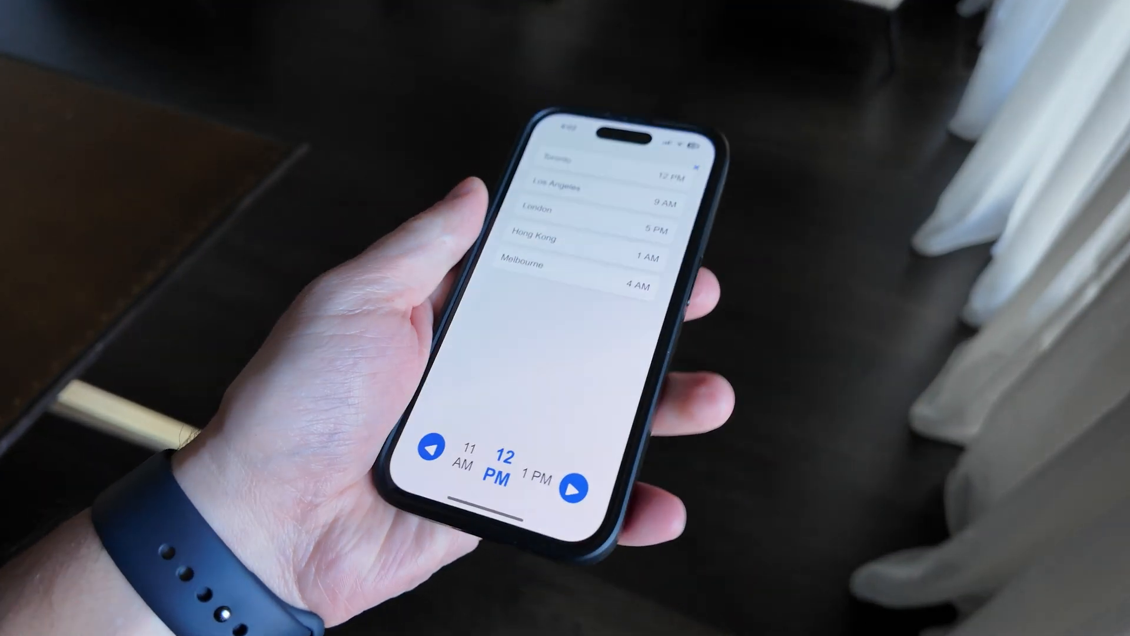
# - Step the phone's time zone converter forward to 2 PM (Toronto 2 PM, London 7 PM)
pyautogui.click(572, 491)
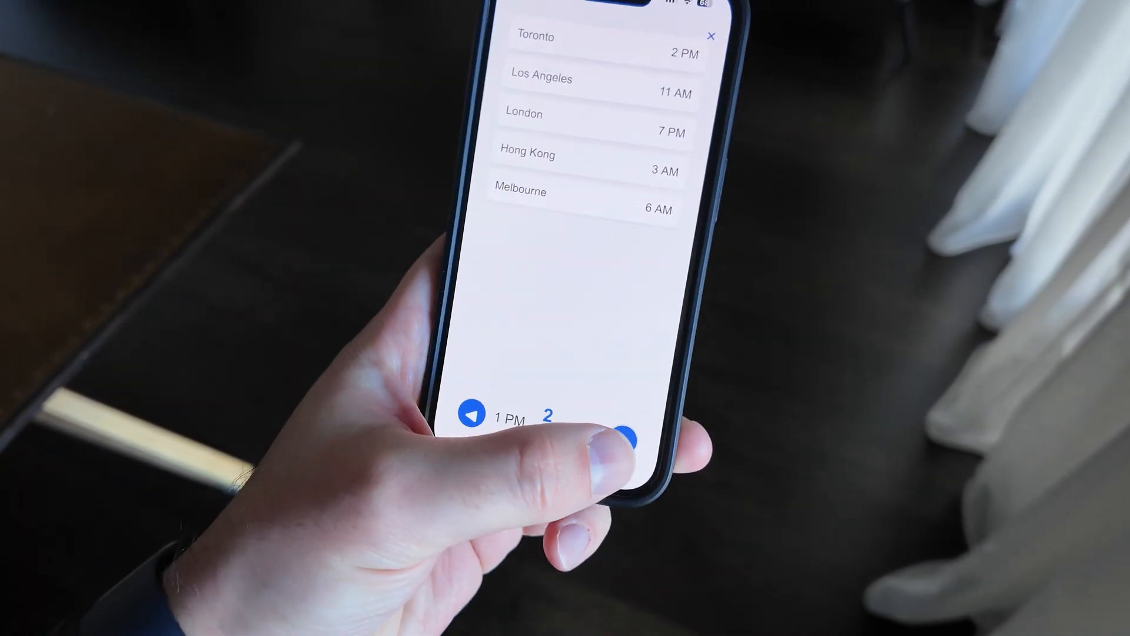